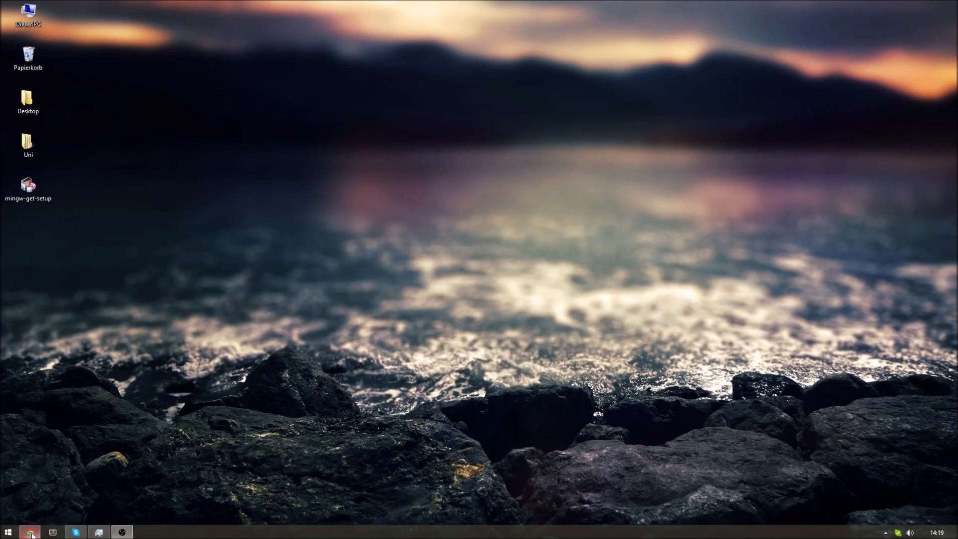
Step: Run mingw-get-setup and install the MinGW Installation Manager into C:\MinGW
{"action": "left_click", "coordinate": [32, 531]}
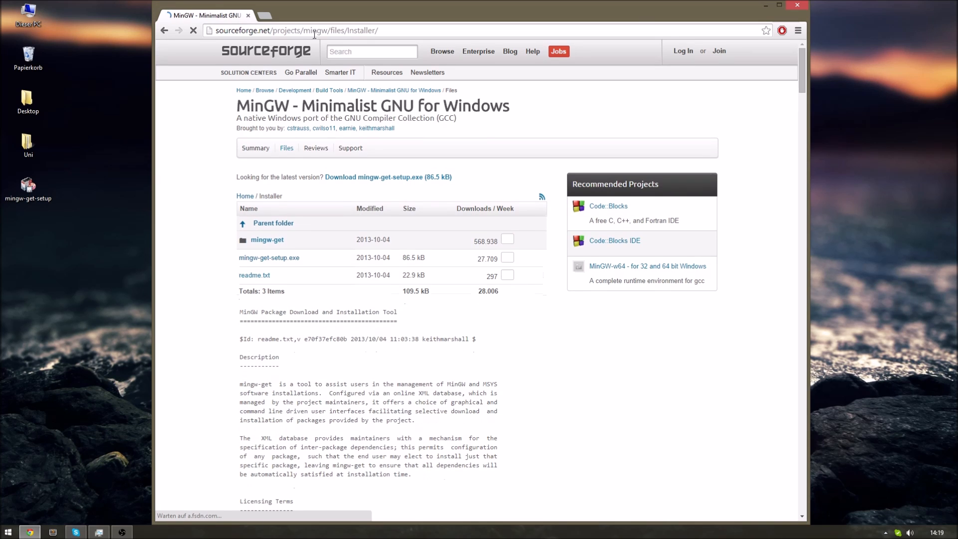
{"action": "mouse_move", "coordinate": [271, 265]}
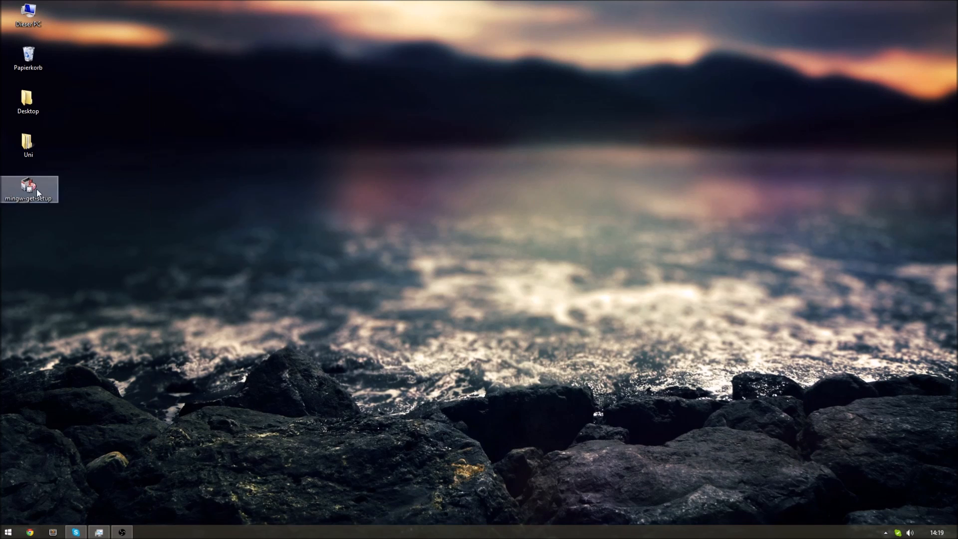
{"action": "double_click", "coordinate": [25, 186]}
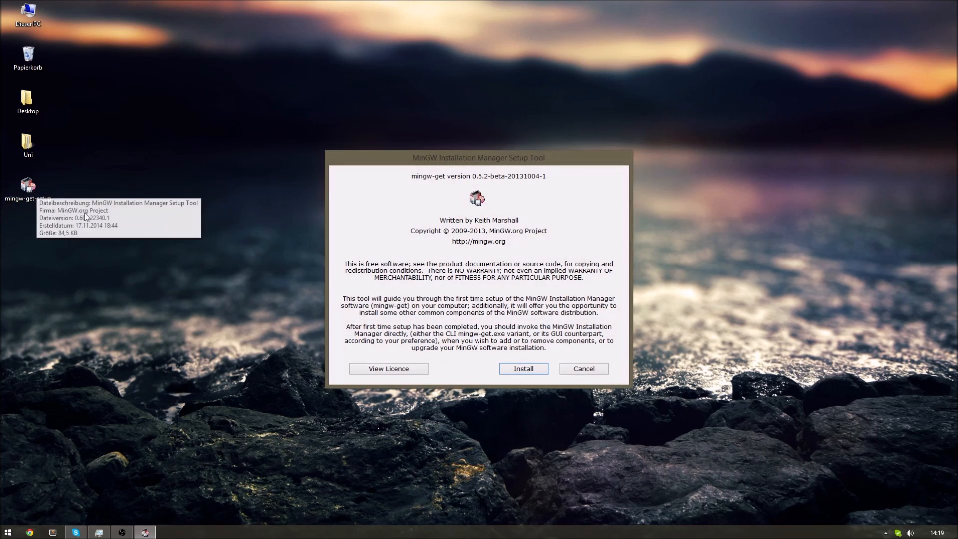
{"action": "left_click", "coordinate": [524, 368]}
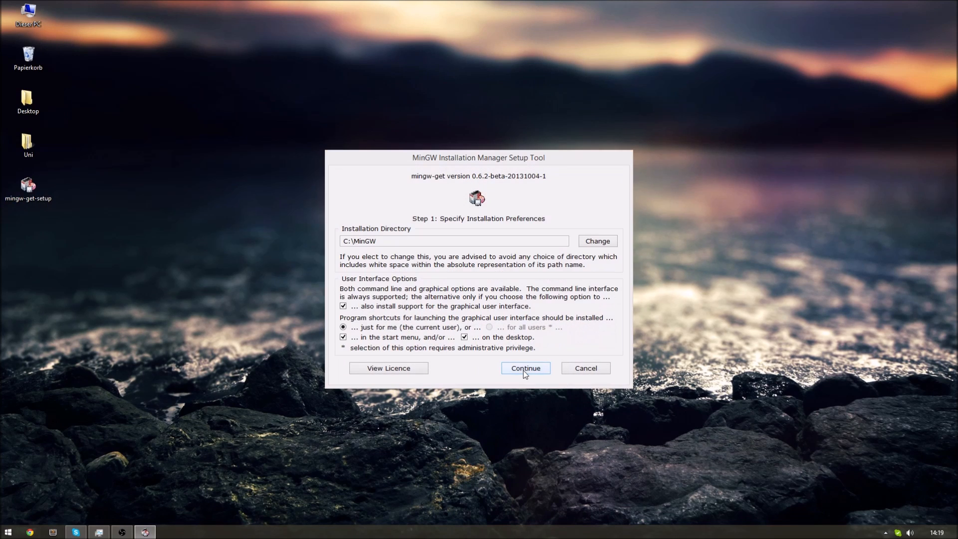
{"action": "left_click", "coordinate": [454, 241]}
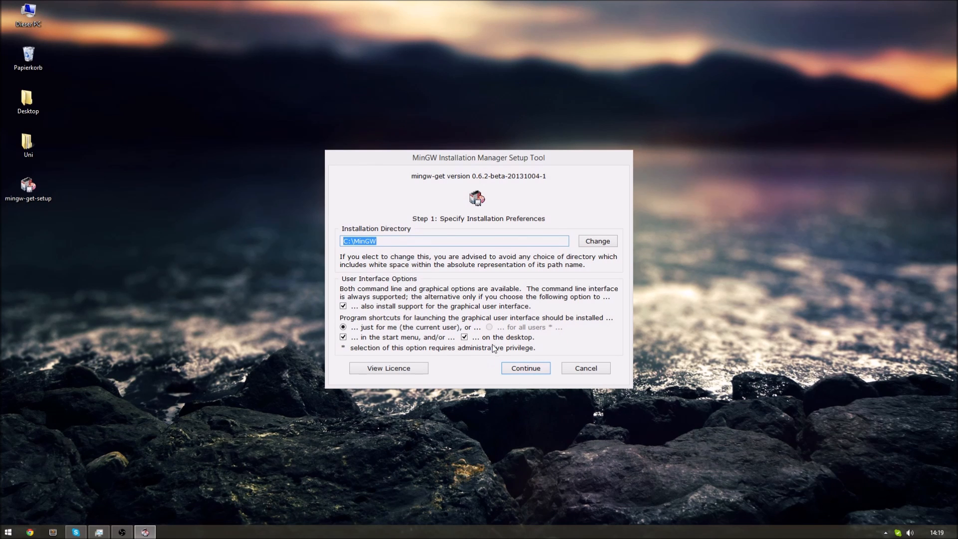
{"action": "left_click", "coordinate": [526, 368]}
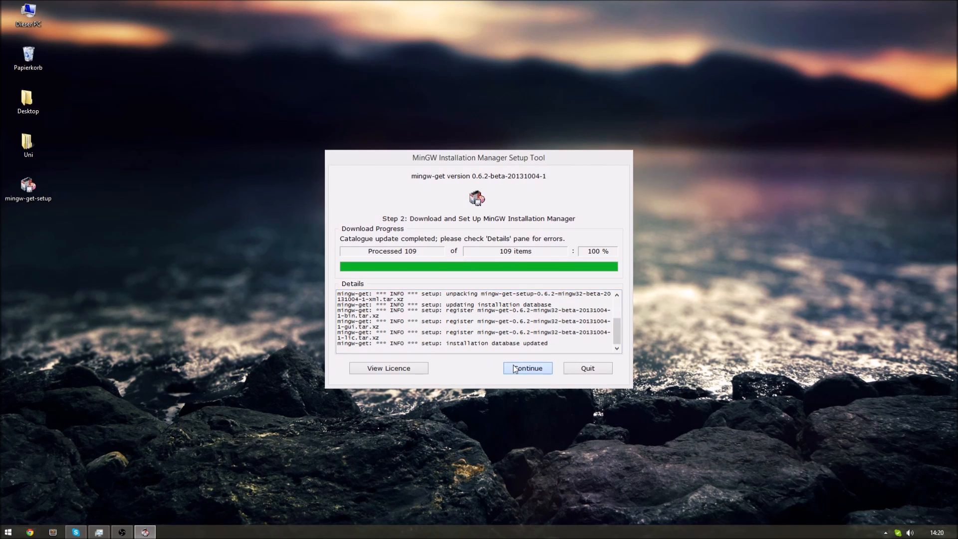
{"action": "left_click", "coordinate": [528, 368]}
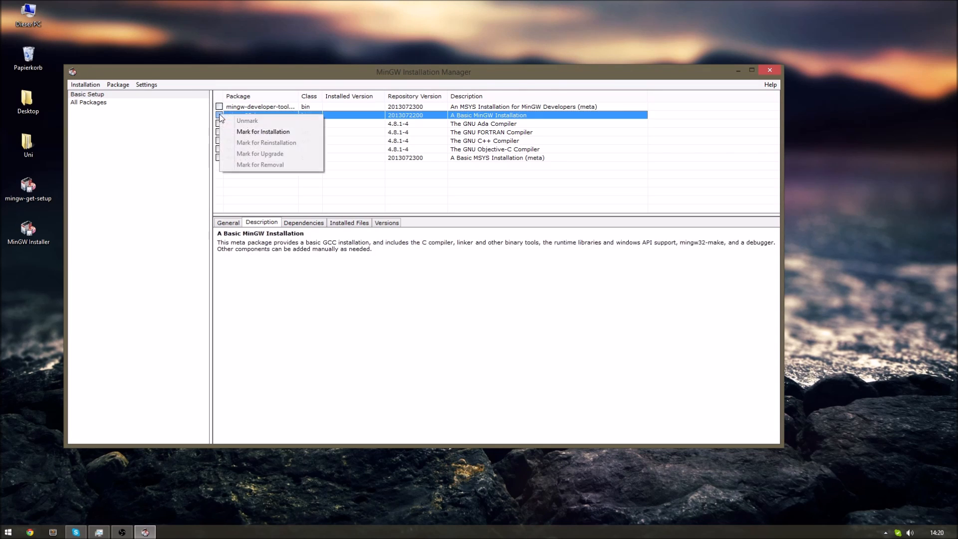
{"action": "mouse_move", "coordinate": [235, 132]}
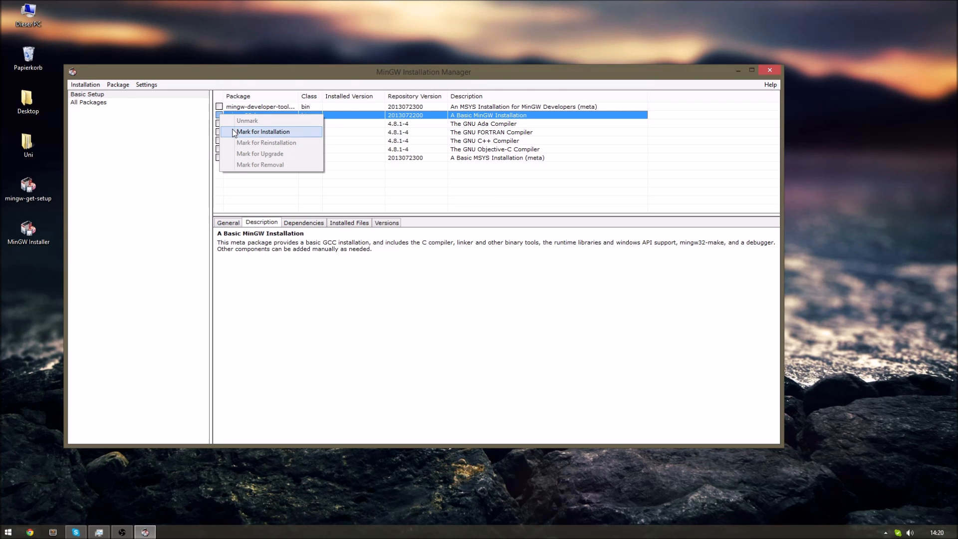
Step: Mark mingw32-base for installation, apply the changes, then close the manager
{"action": "left_click", "coordinate": [263, 131]}
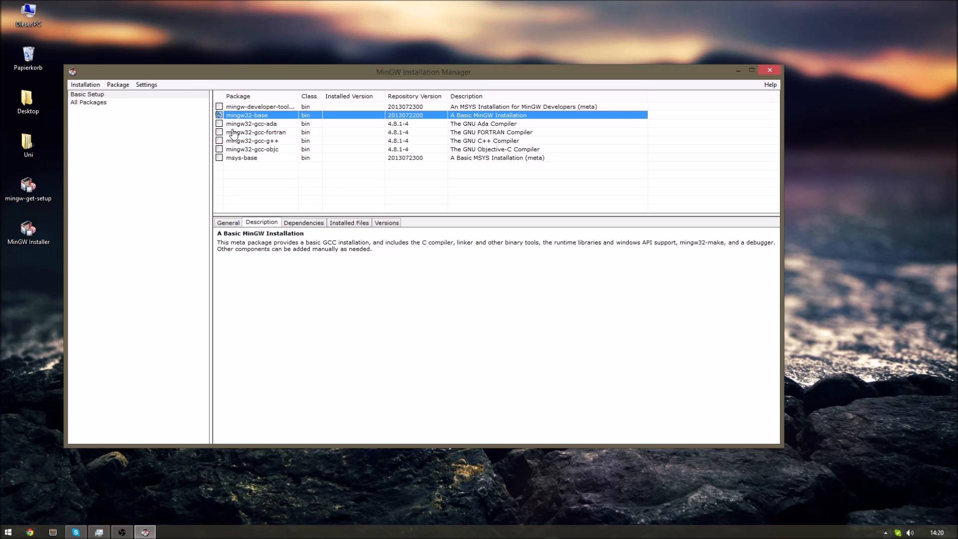
{"action": "left_click", "coordinate": [85, 84]}
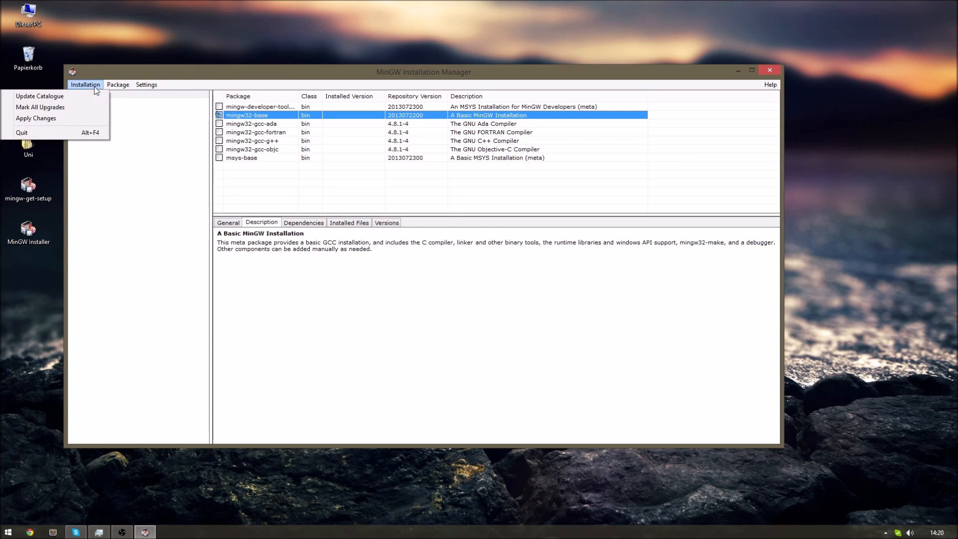
{"action": "mouse_move", "coordinate": [91, 119]}
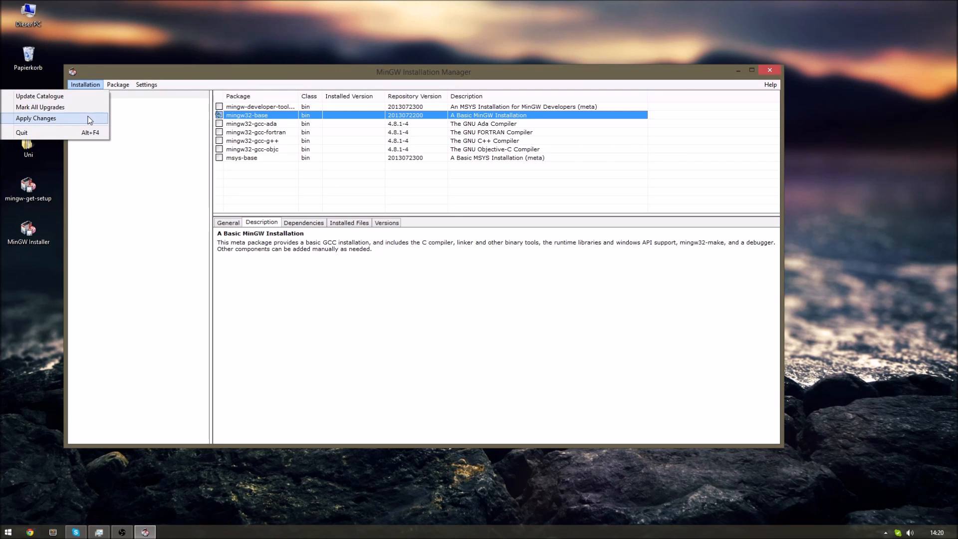
{"action": "left_click", "coordinate": [35, 118]}
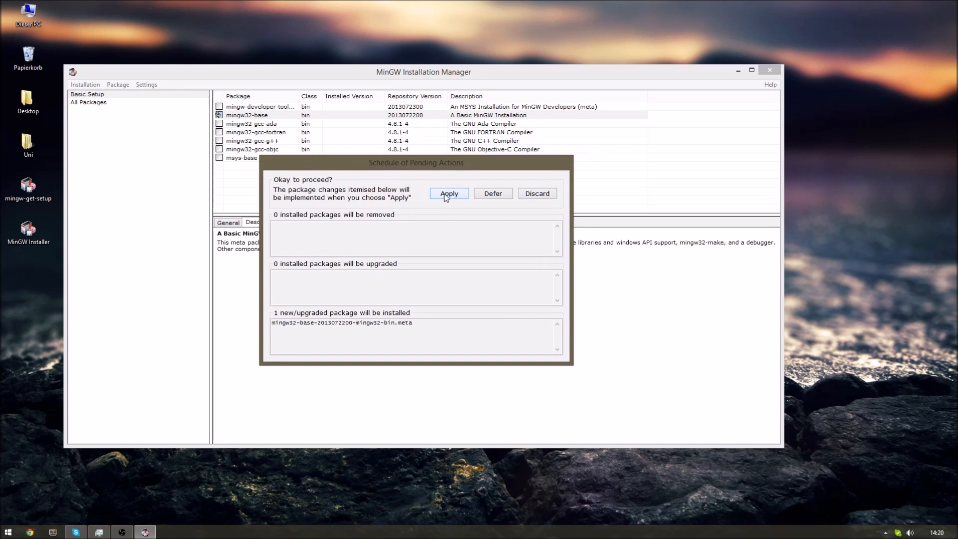
{"action": "left_click", "coordinate": [449, 193]}
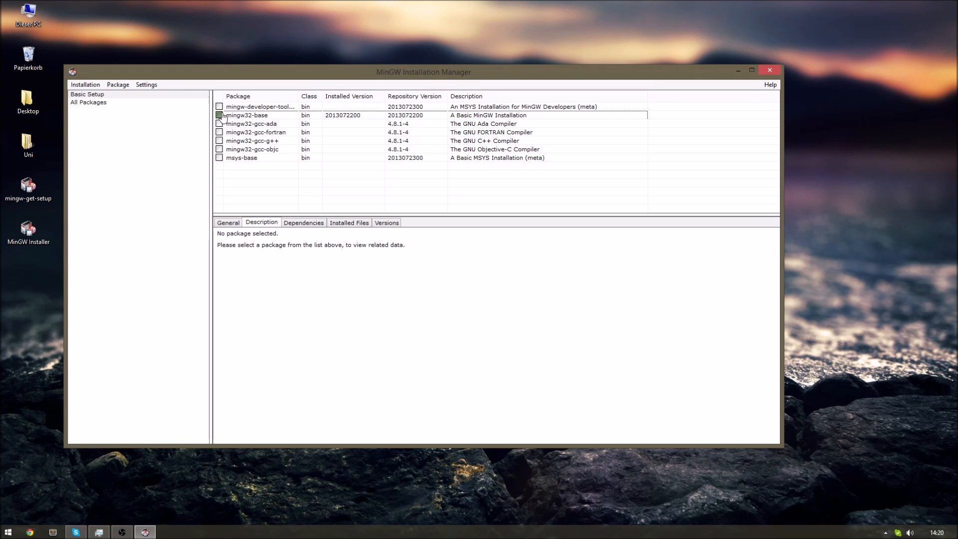
{"action": "left_click", "coordinate": [769, 70]}
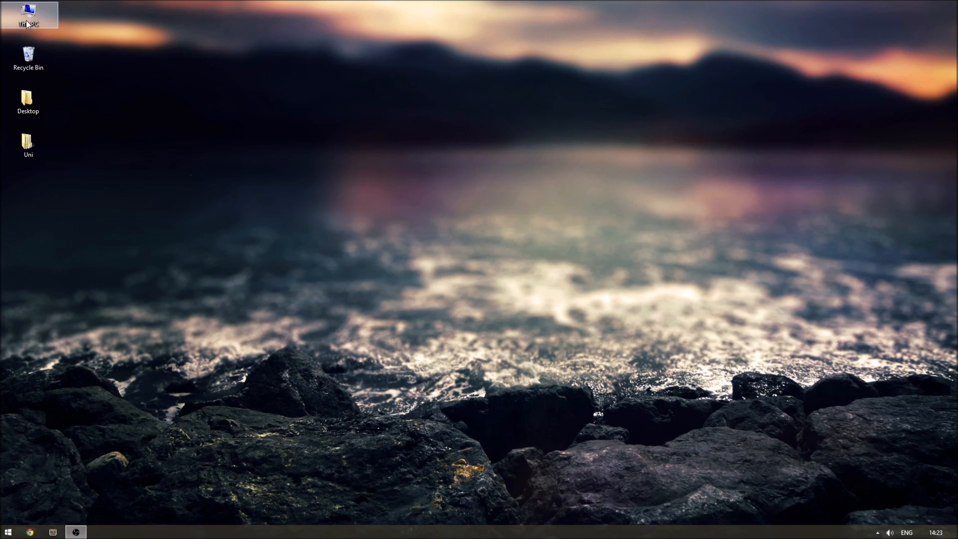
Step: Open This PC's Properties and go to Advanced system settings
{"action": "right_click", "coordinate": [27, 15]}
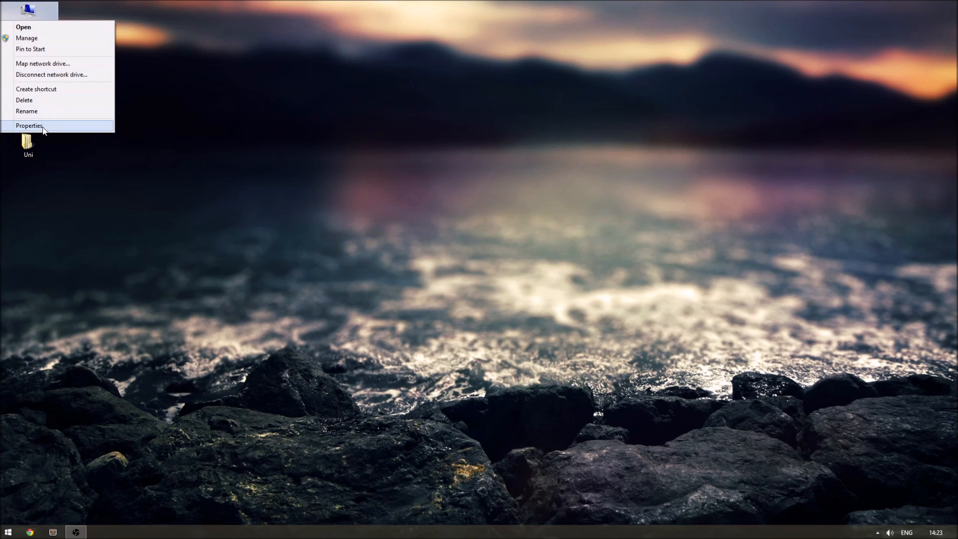
{"action": "left_click", "coordinate": [30, 125]}
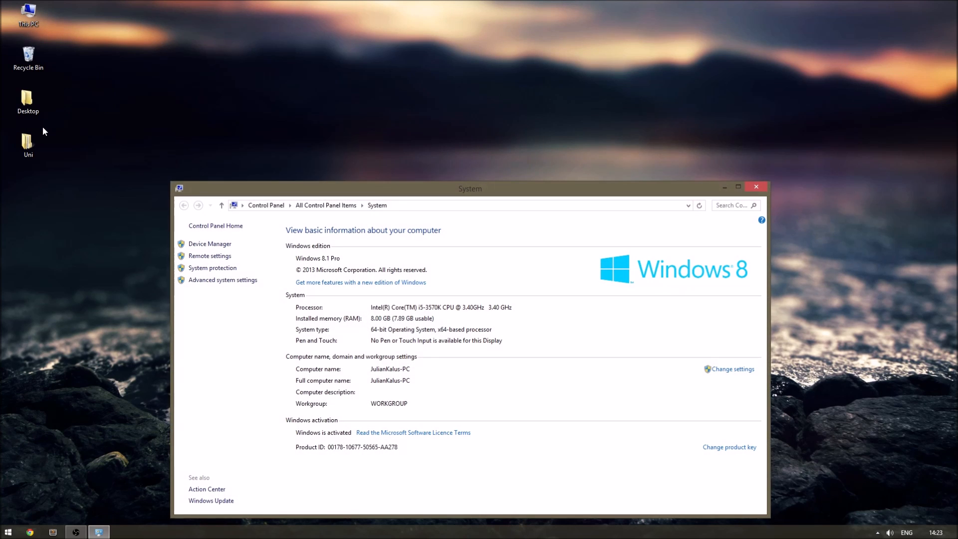
{"action": "mouse_move", "coordinate": [229, 287]}
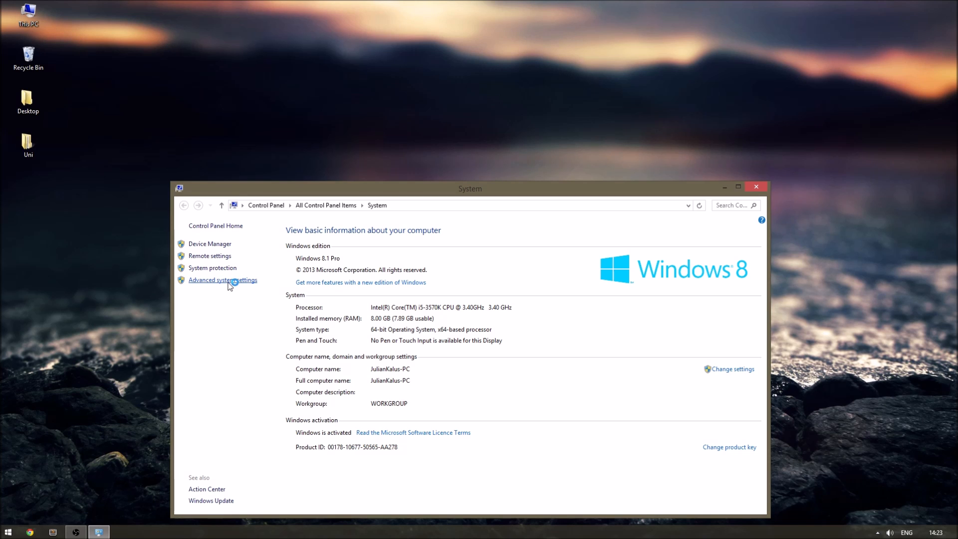
{"action": "mouse_move", "coordinate": [232, 281]}
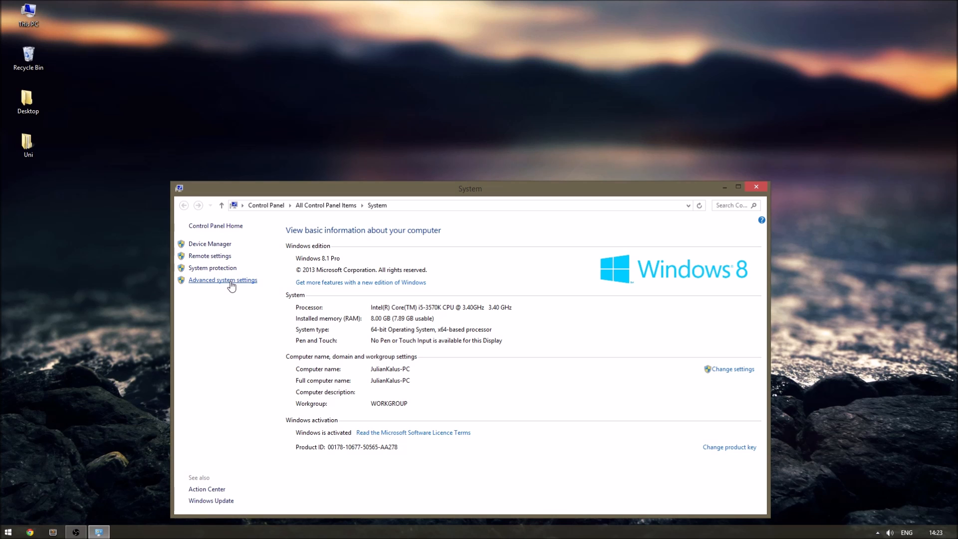
{"action": "left_click", "coordinate": [222, 280]}
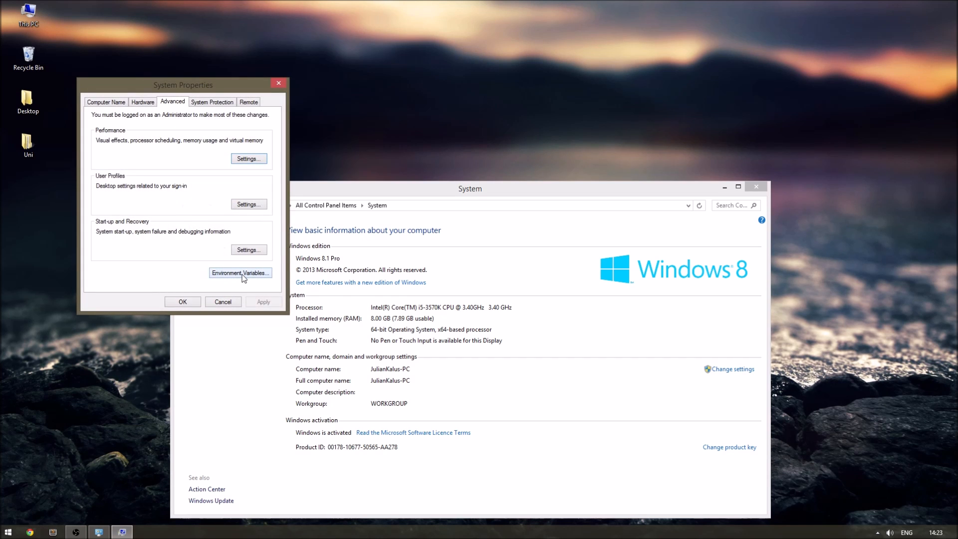
Step: Append C:\MinGW\bin\; to the system Path variable and close the settings windows
{"action": "left_click", "coordinate": [241, 273]}
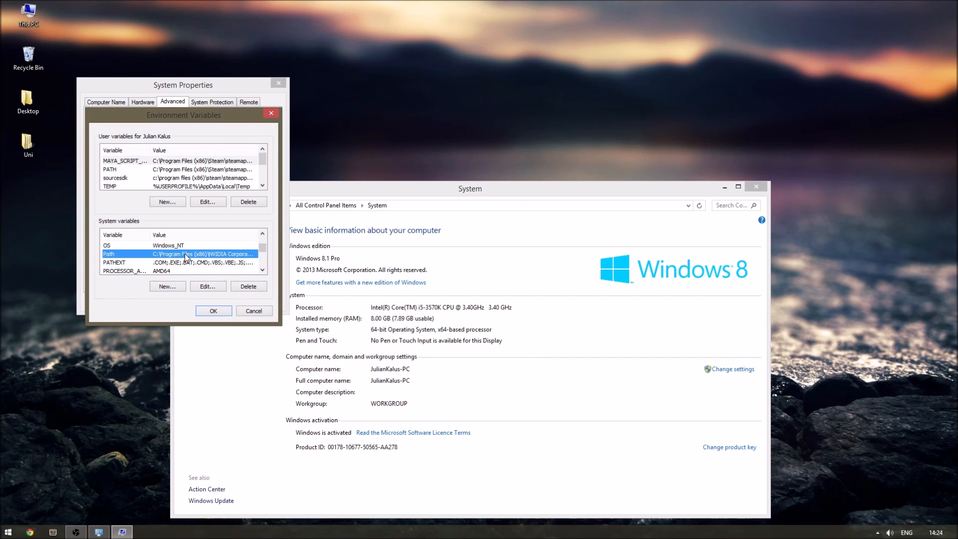
{"action": "left_click", "coordinate": [209, 287]}
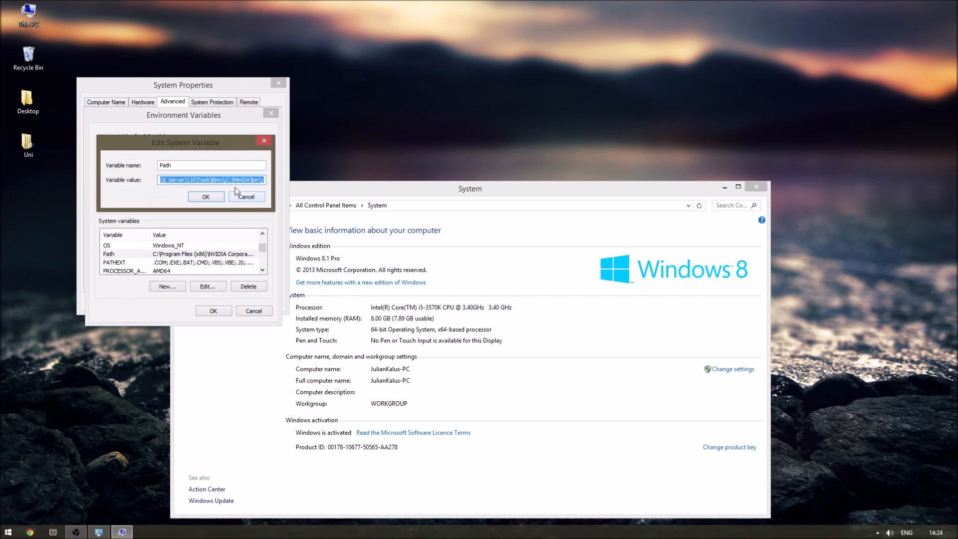
{"action": "left_click", "coordinate": [235, 179]}
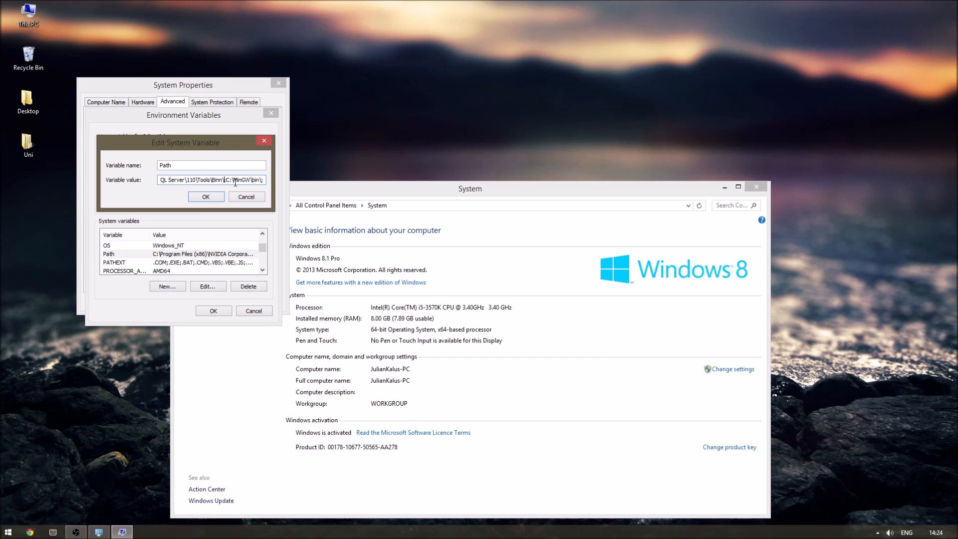
{"action": "left_click_drag", "start_coordinate": [225, 180], "coordinate": [263, 179]}
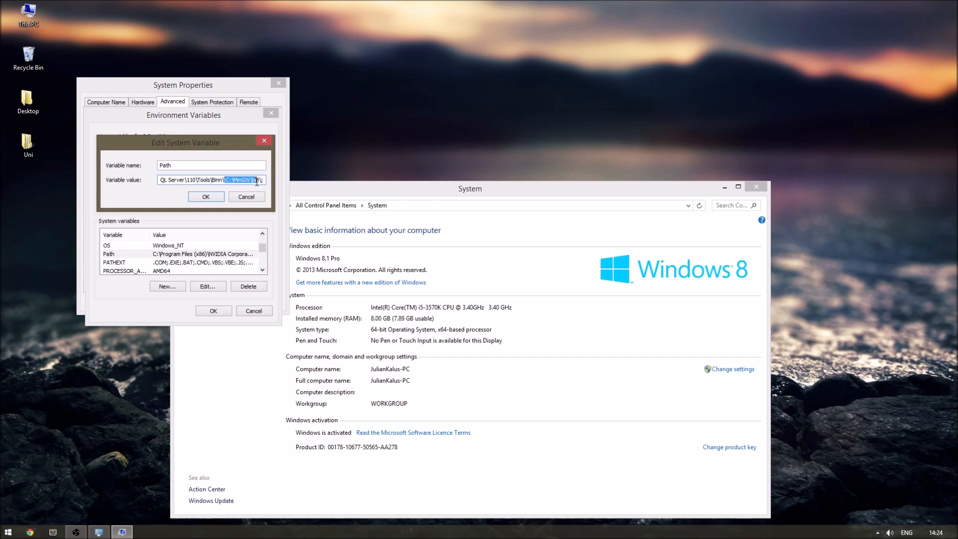
{"action": "left_click", "coordinate": [206, 196]}
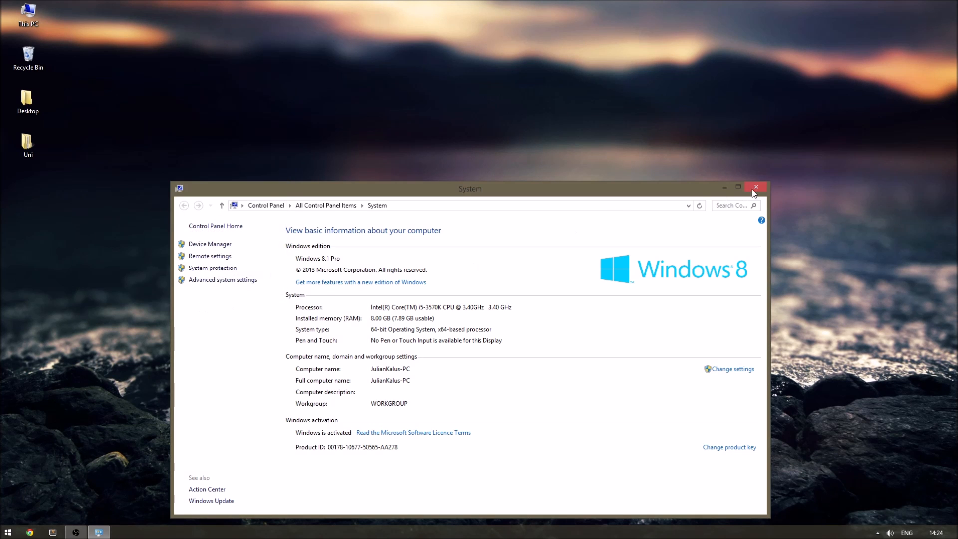
{"action": "left_click", "coordinate": [756, 186]}
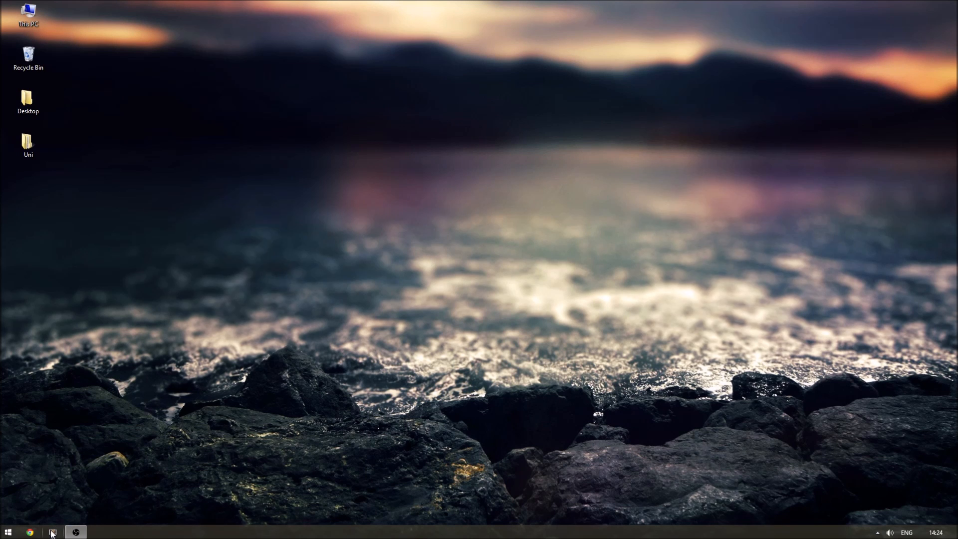
Step: Start a new Sublime build system and replace its template with the gcc source.c build
{"action": "left_click", "coordinate": [53, 530]}
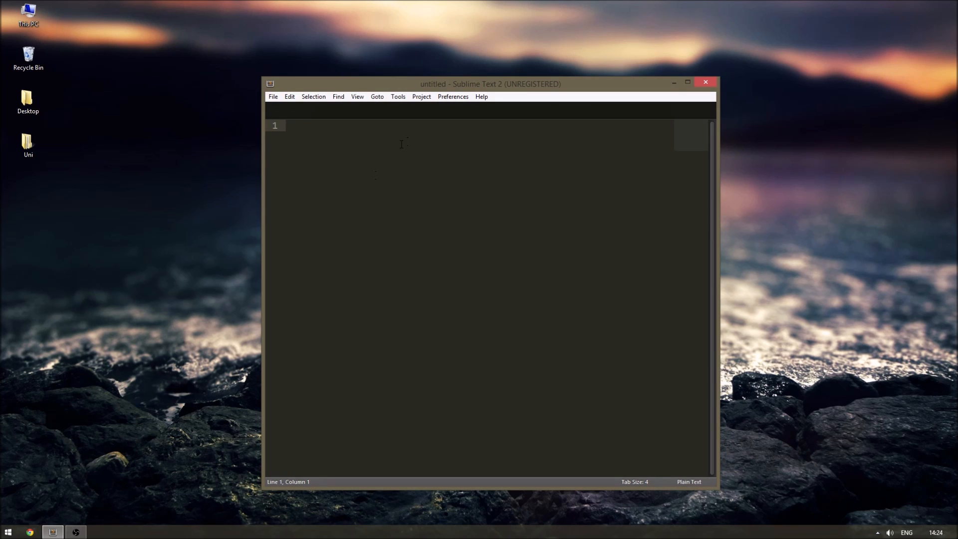
{"action": "left_click", "coordinate": [398, 96]}
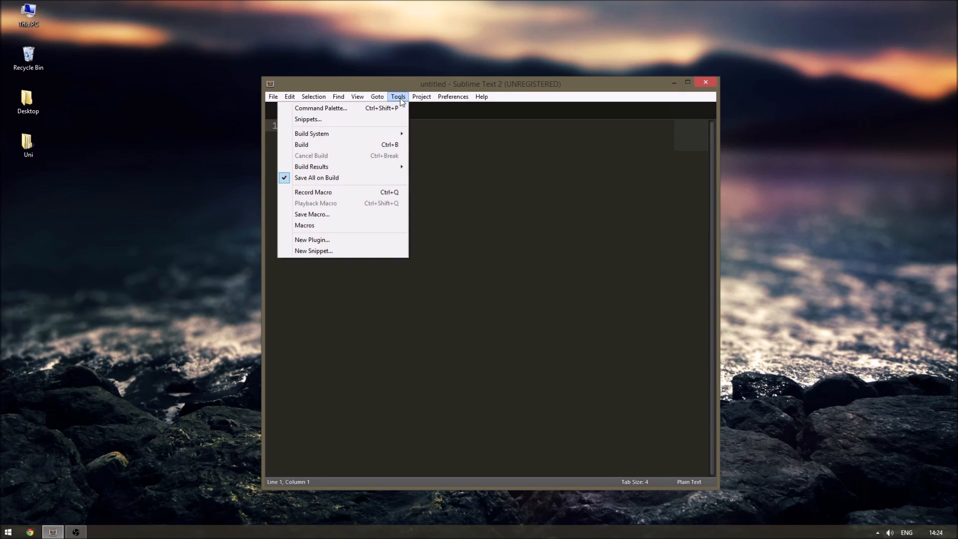
{"action": "left_click", "coordinate": [312, 133]}
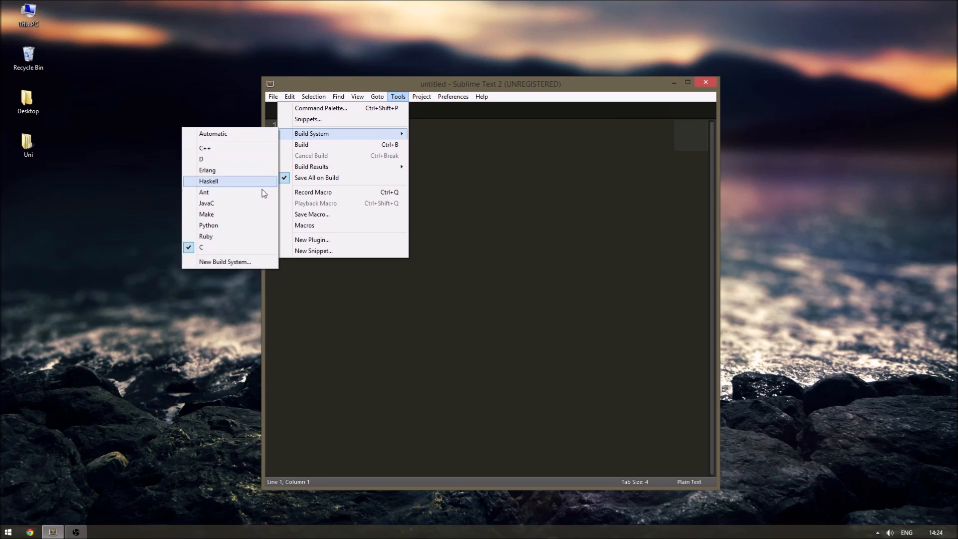
{"action": "left_click", "coordinate": [225, 261]}
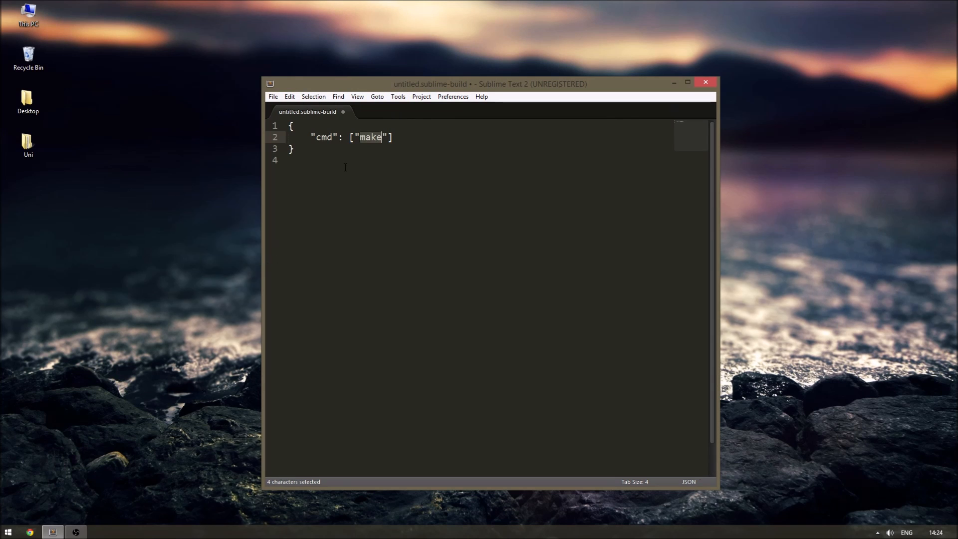
{"action": "key", "text": "ctrl+a"}
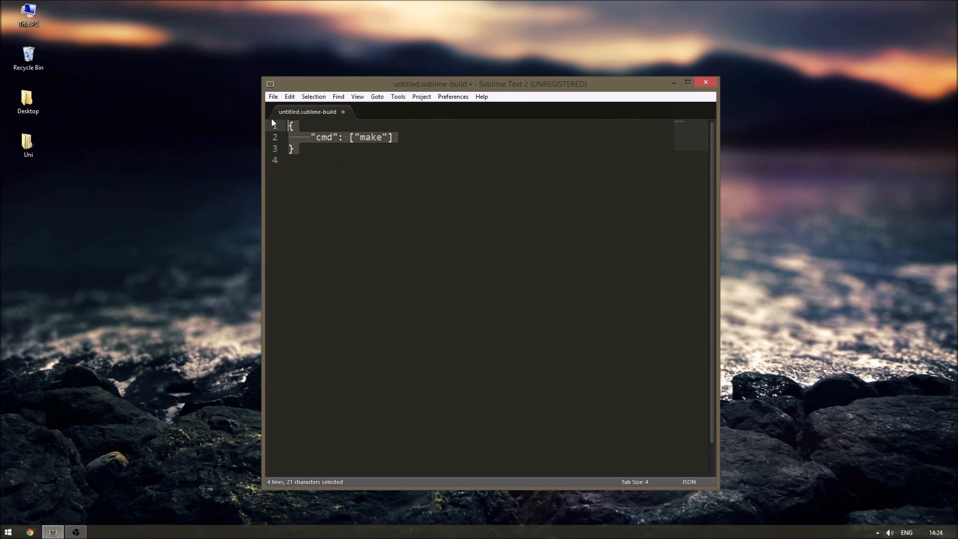
{"action": "key", "text": "Delete"}
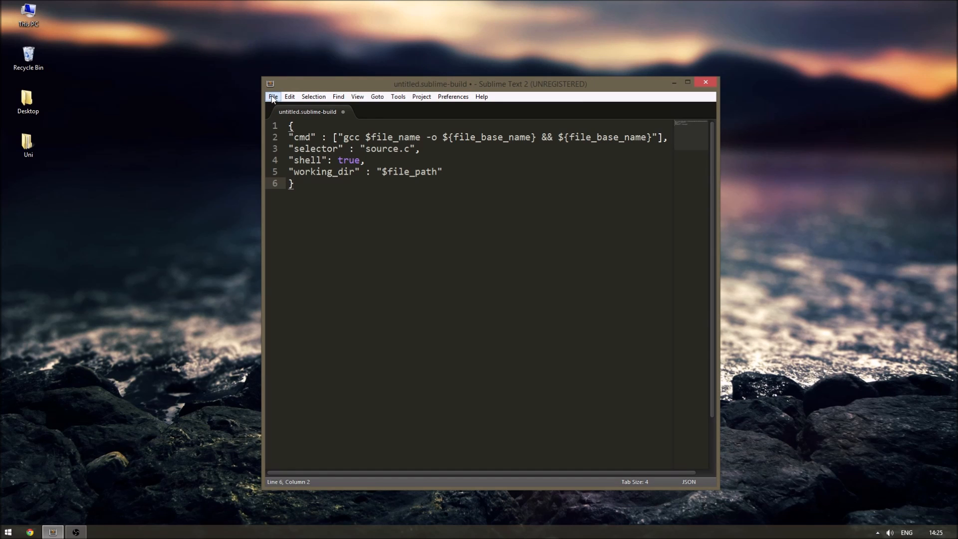
Step: Save the gcc build file in Packages\User and open an empty Desktop helloworld.c
{"action": "left_click", "coordinate": [273, 96]}
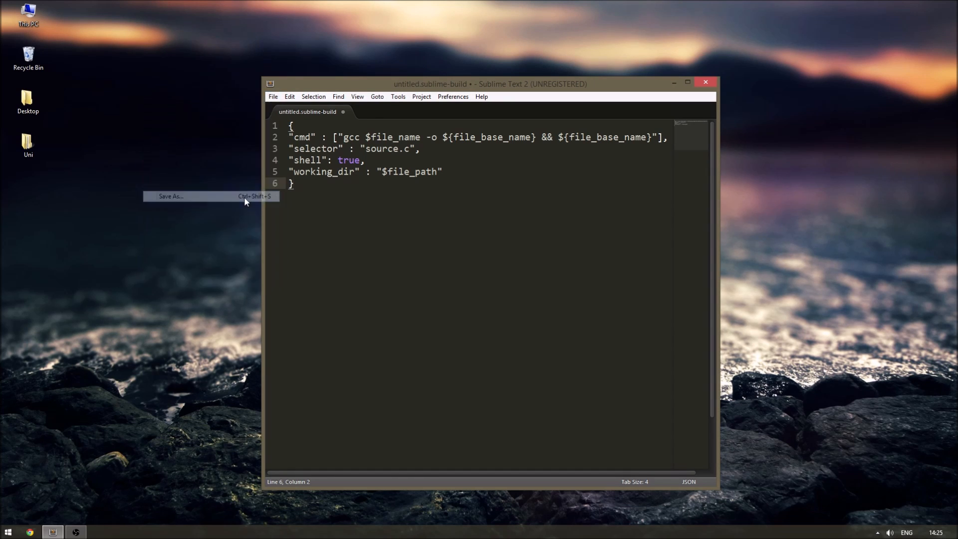
{"action": "left_click", "coordinate": [171, 196]}
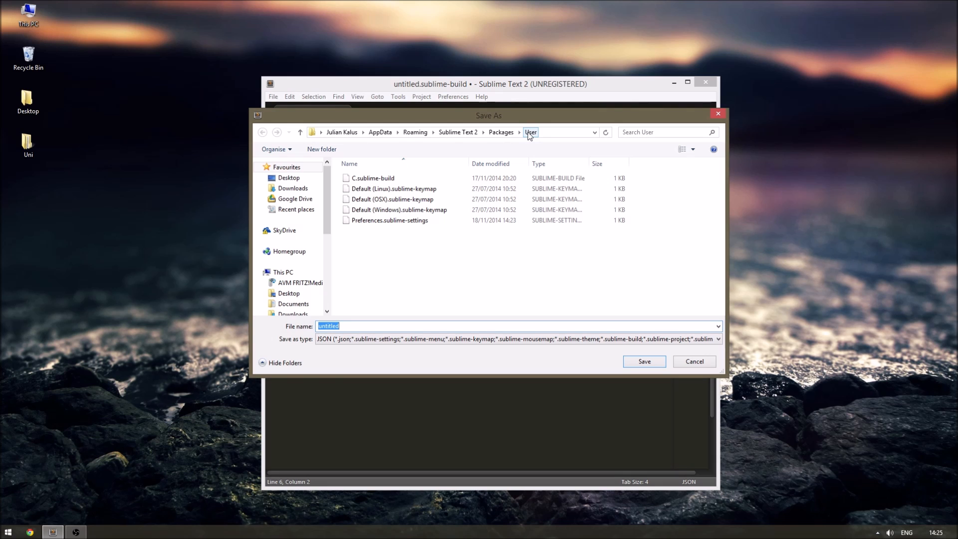
{"action": "left_click", "coordinate": [695, 361]}
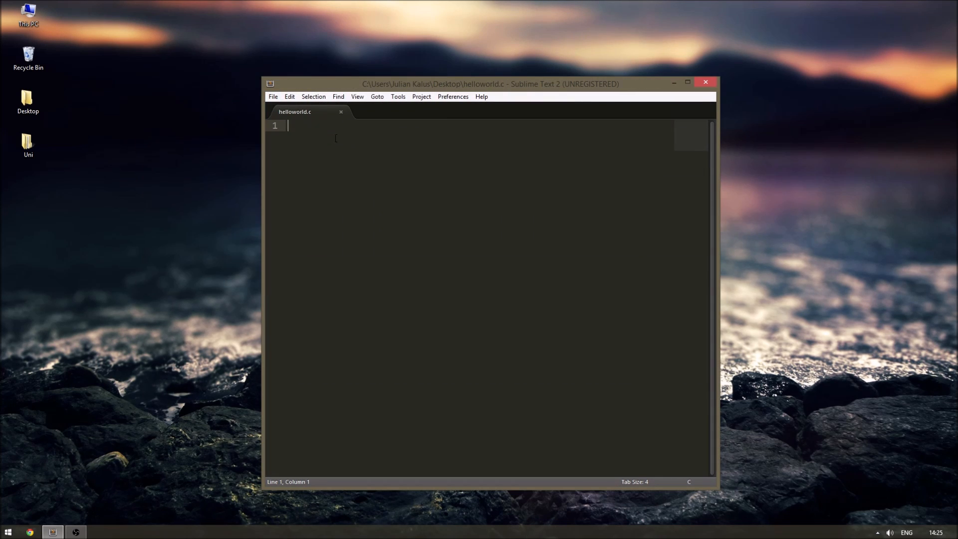
Step: Write the stdio.h printf 'Hello World.' program, build and run it, and fix 'Wolrd'
{"action": "type", "text": "#include <>"}
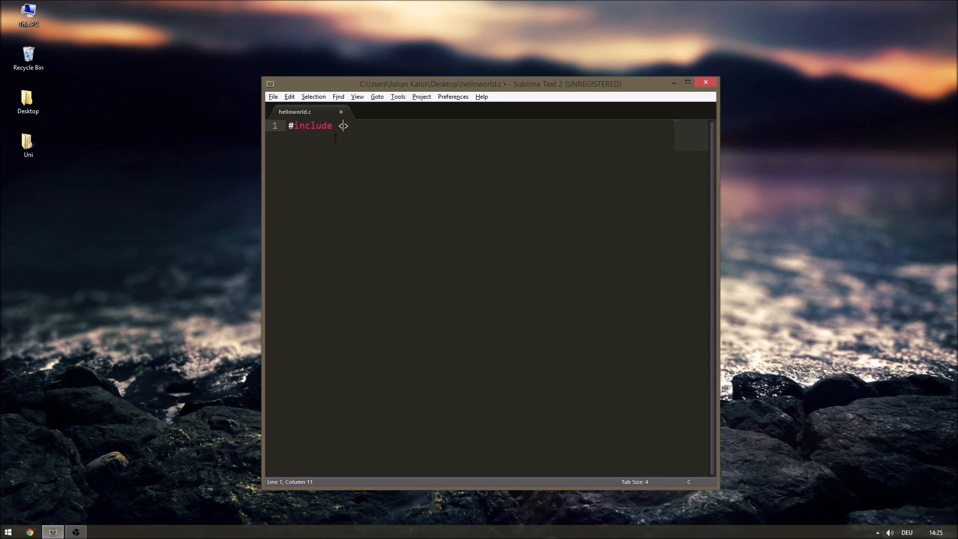
{"action": "type", "text": "stdio.h>"}
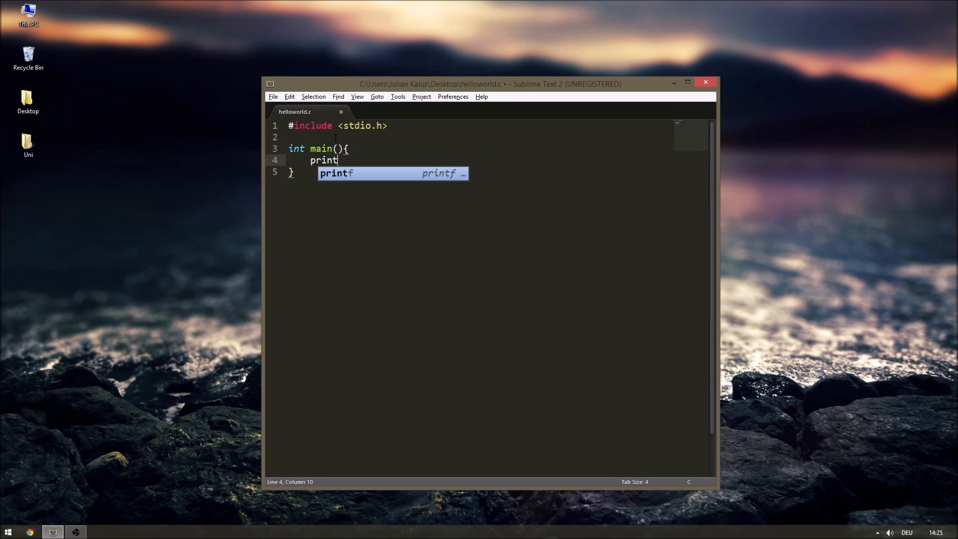
{"action": "type", "text": "f(\"Hello Wolrd.\");"}
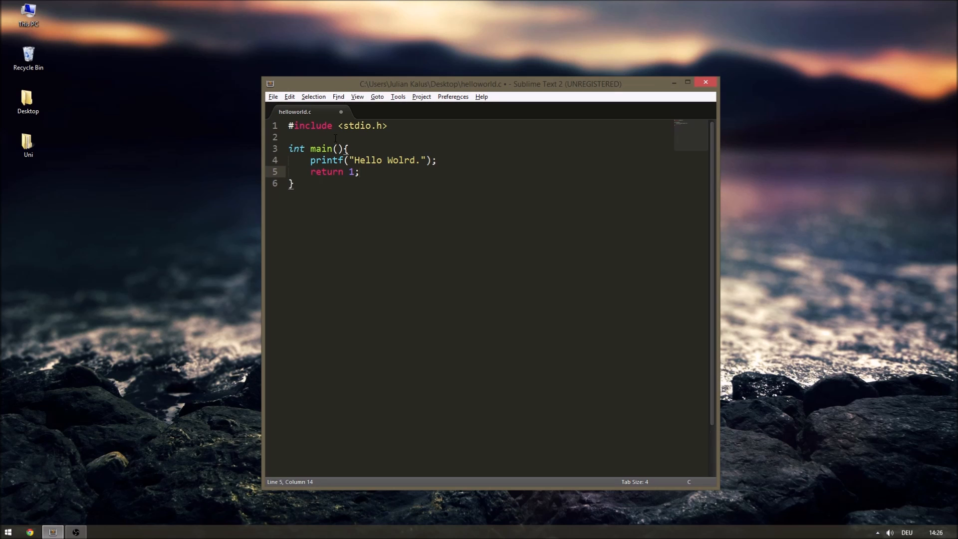
{"action": "key", "text": "ctrl+b"}
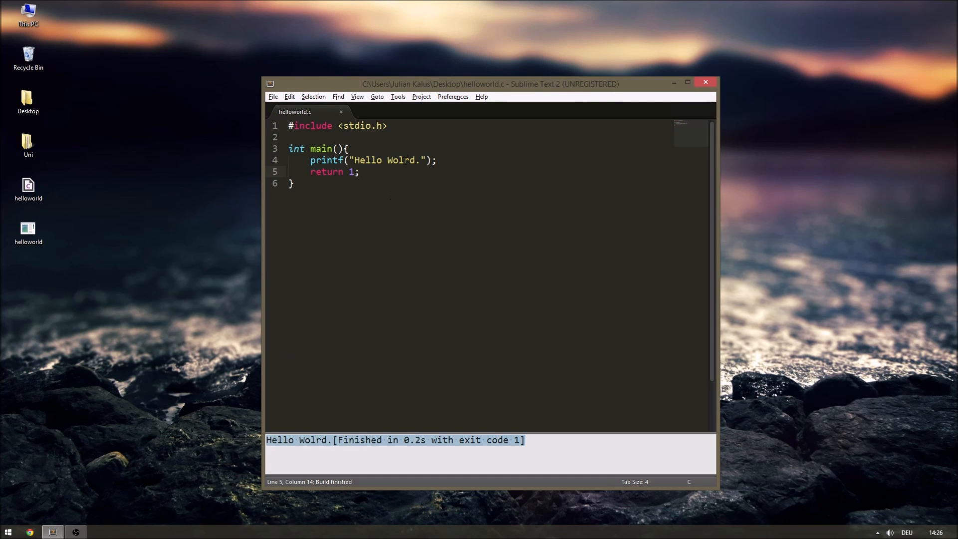
{"action": "type", "text": "World"}
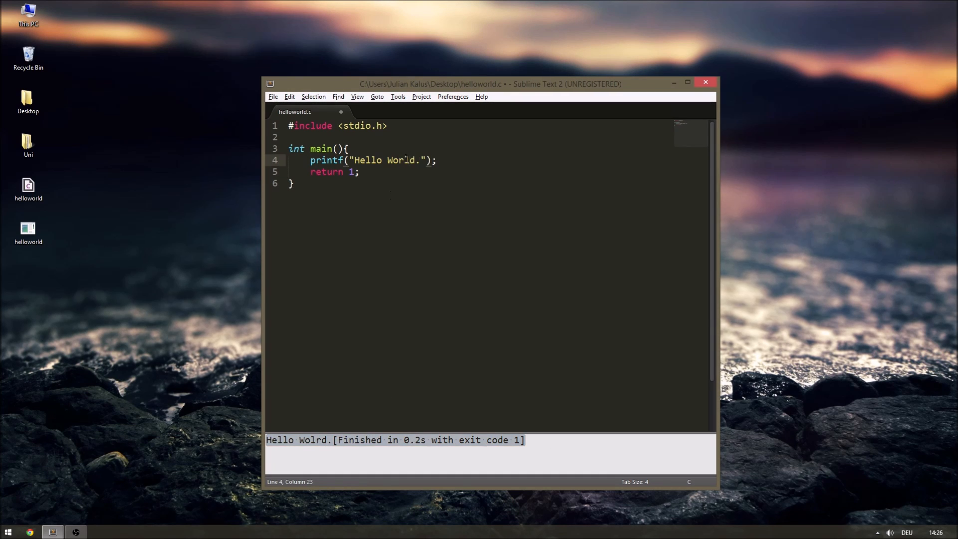